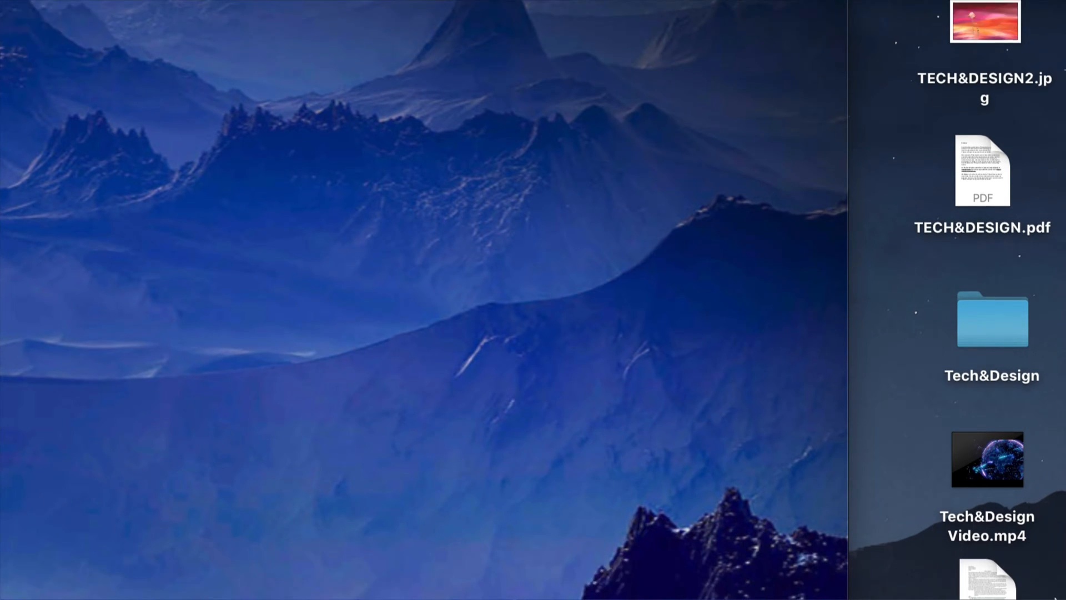
Step: Empty the Trash from its Dock menu and confirm permanently erasing its contents
scroll("down", 3)
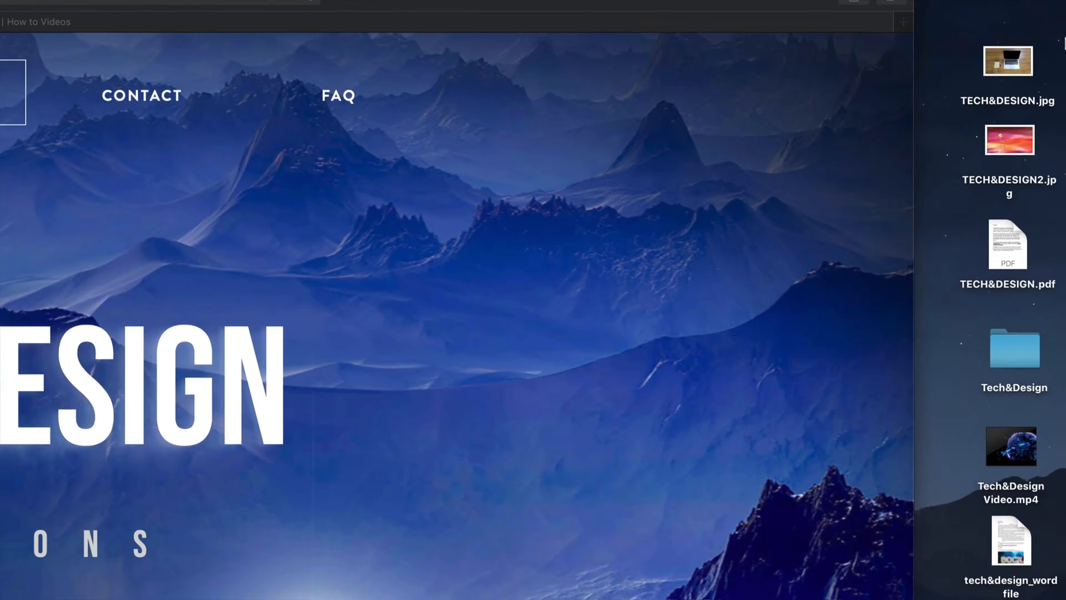
left_click(1009, 61)
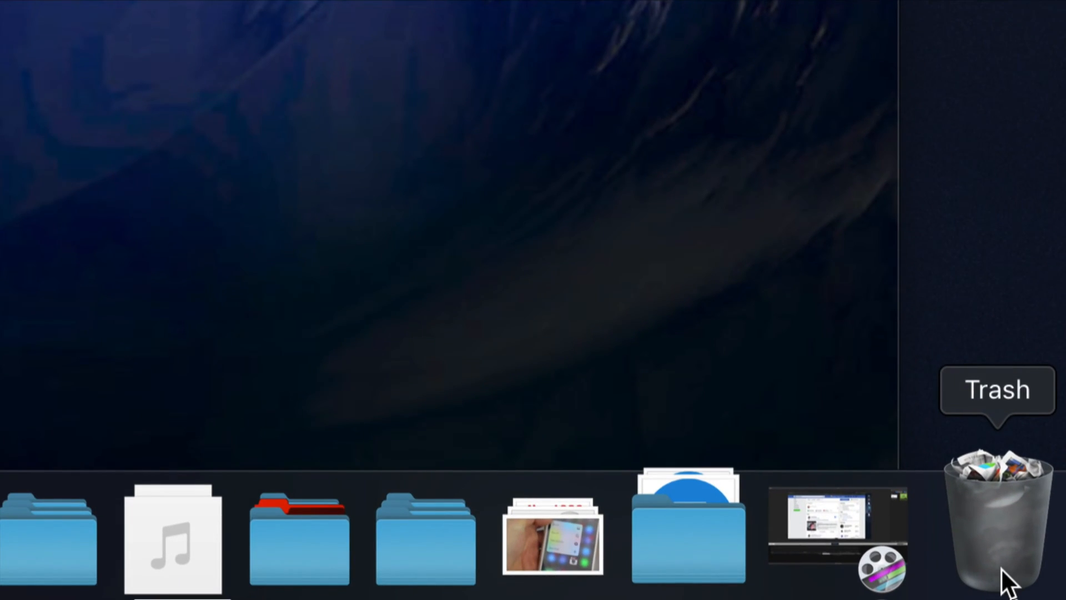
right_click(997, 527)
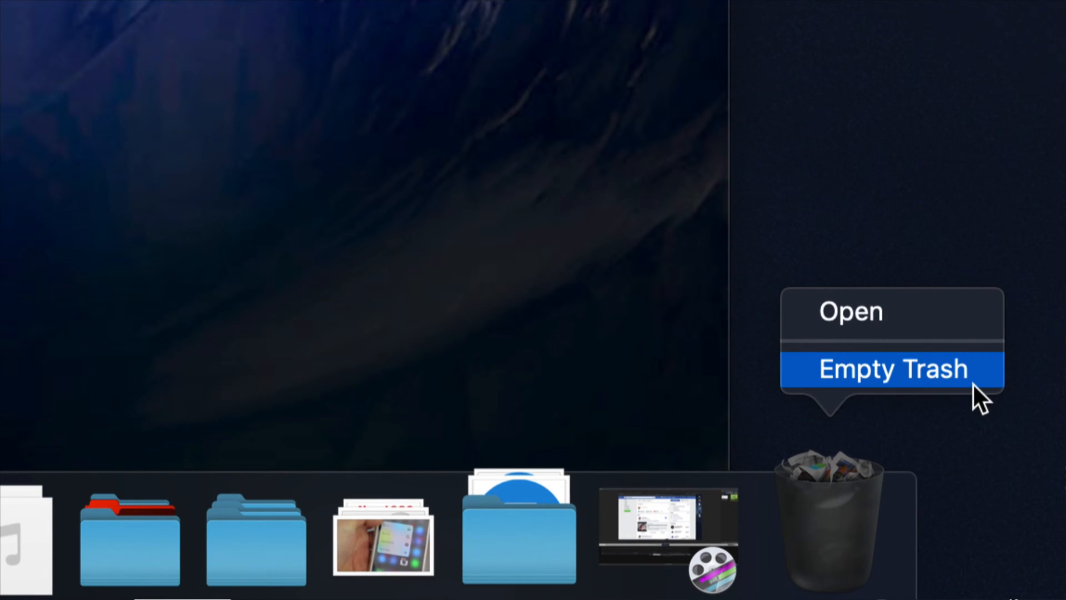
left_click(891, 368)
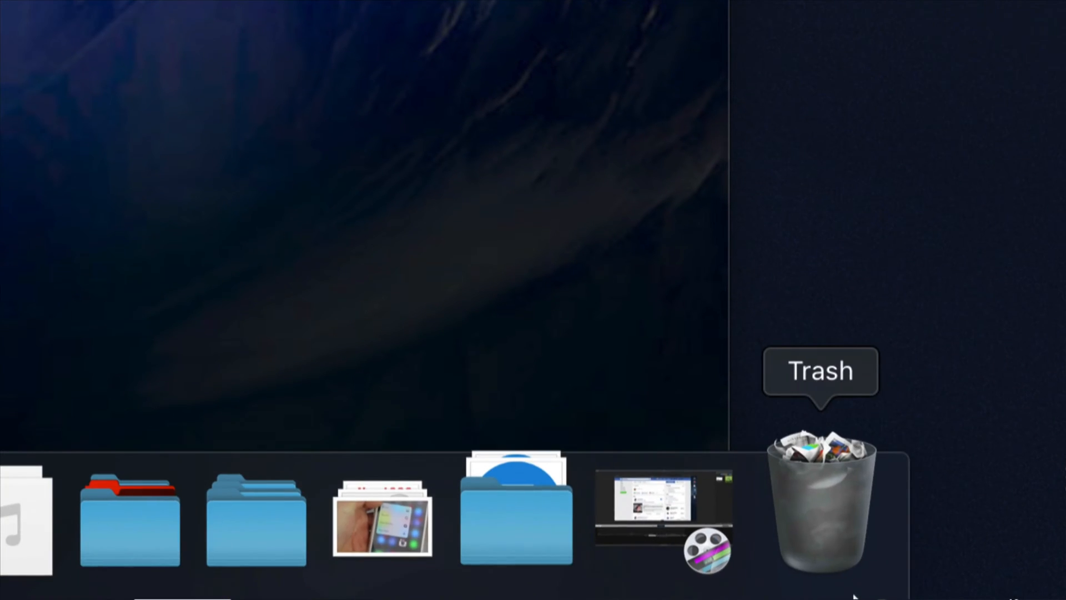
right_click(821, 506)
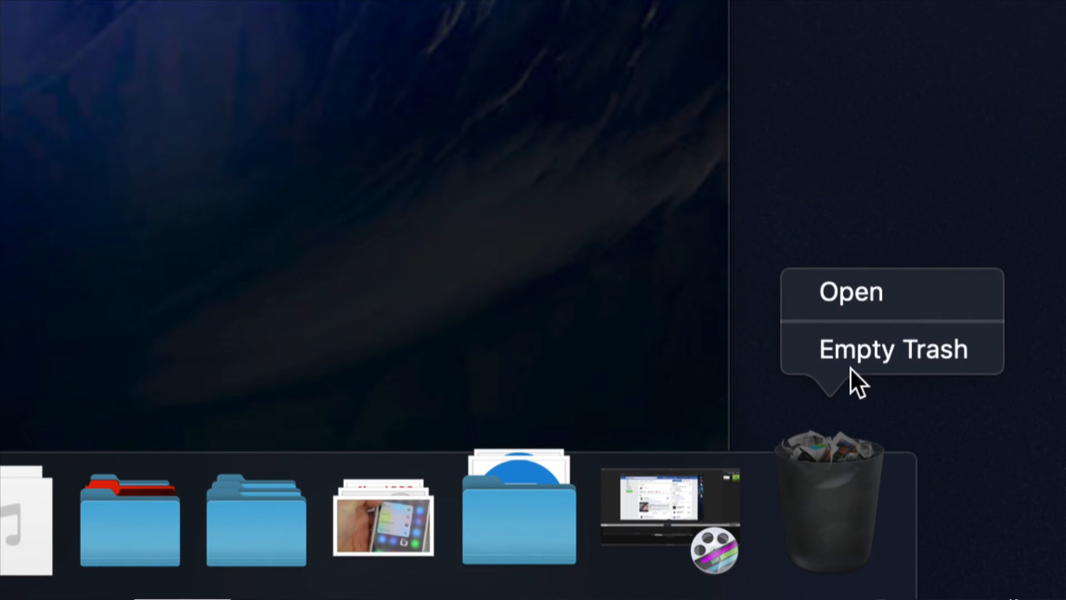
left_click(894, 348)
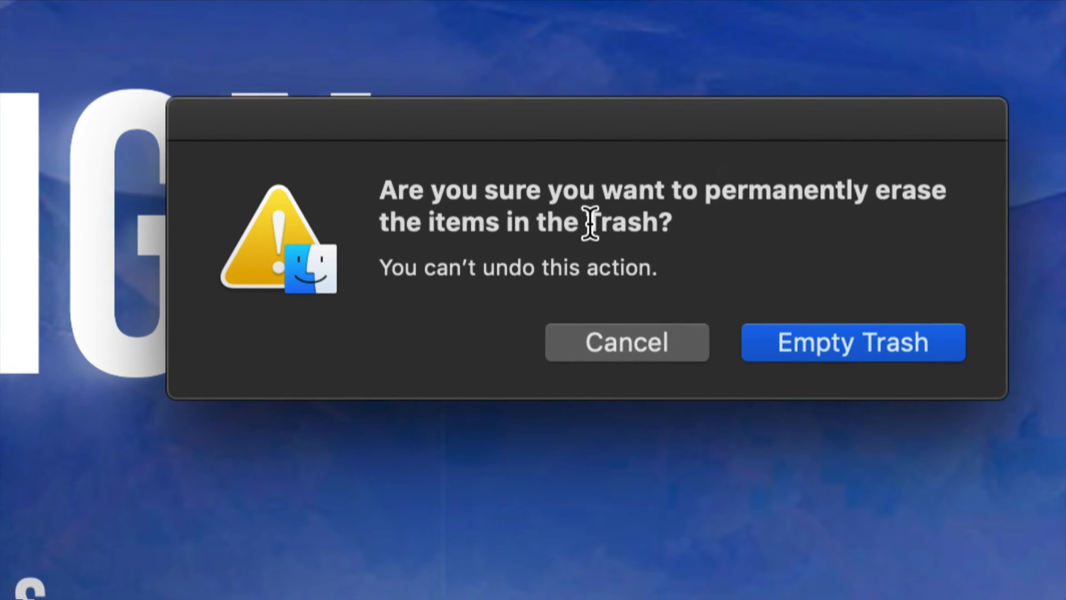
mouse_move(860, 370)
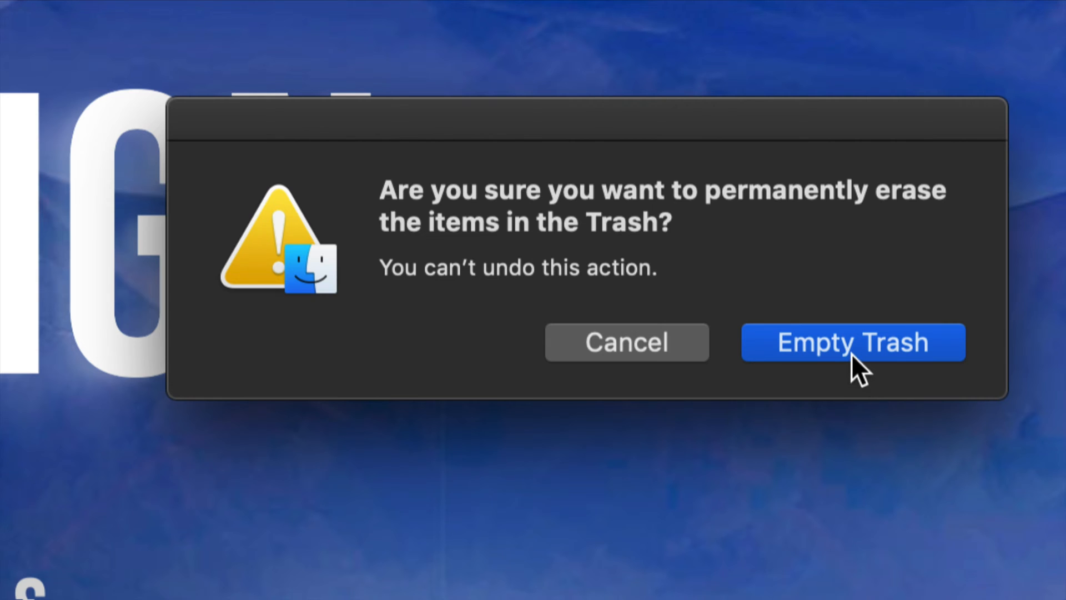
left_click(853, 342)
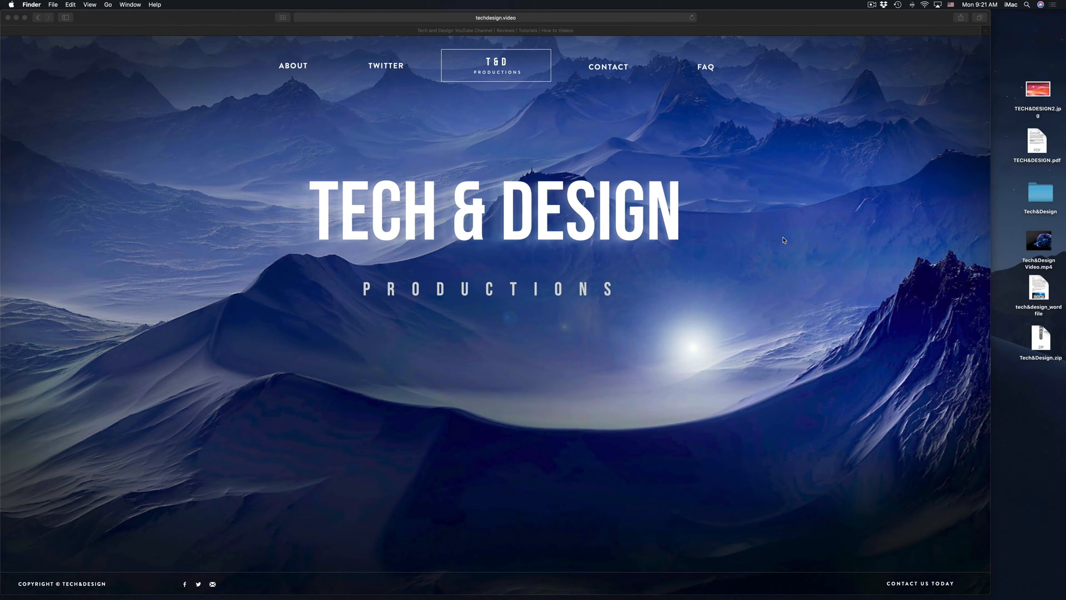
mouse_move(790, 242)
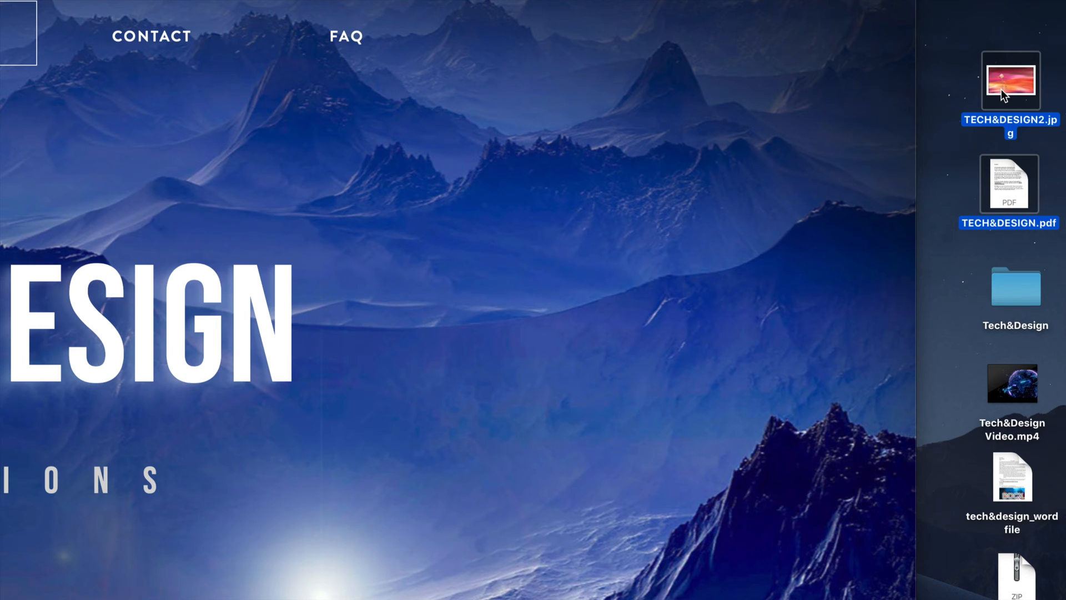
mouse_move(996, 95)
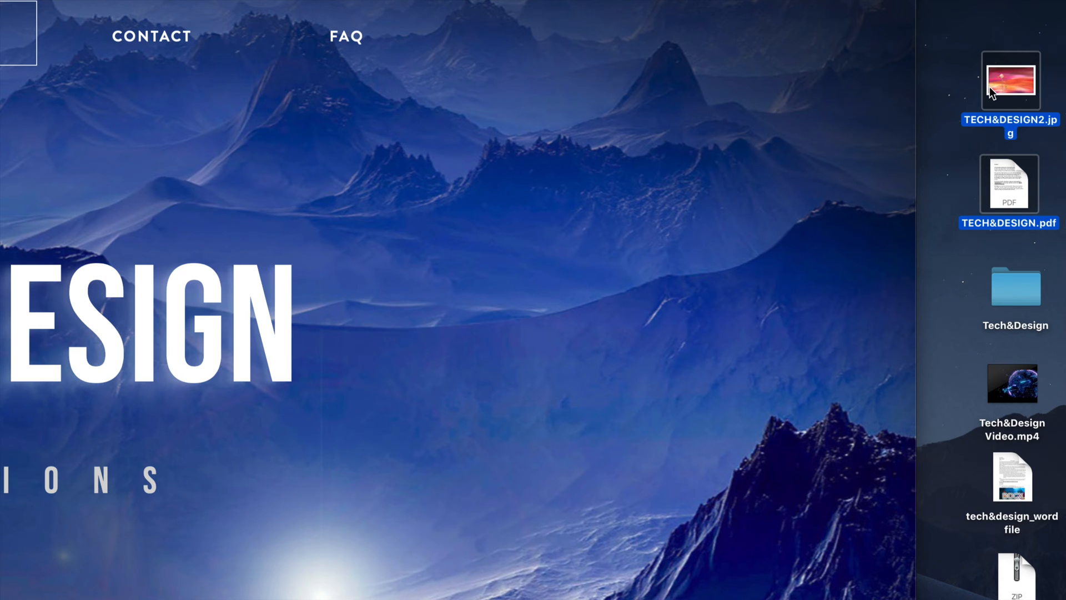
Step: Trash the selected TECH&DESIGN2.jpg and TECH&DESIGN.pdf, then empty the Trash and confirm
right_click(1010, 82)
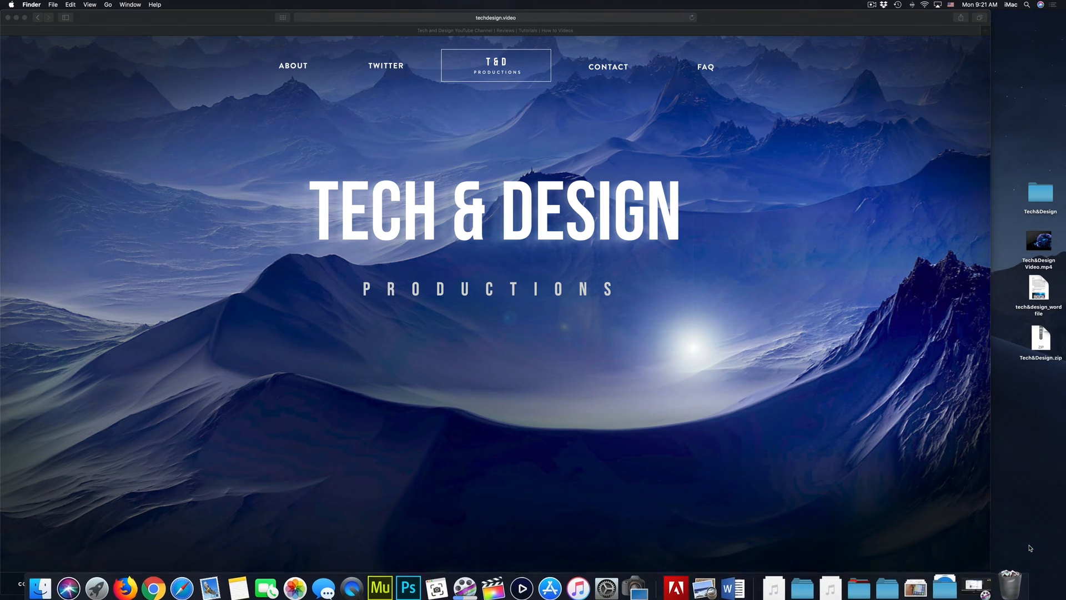
left_click(1008, 587)
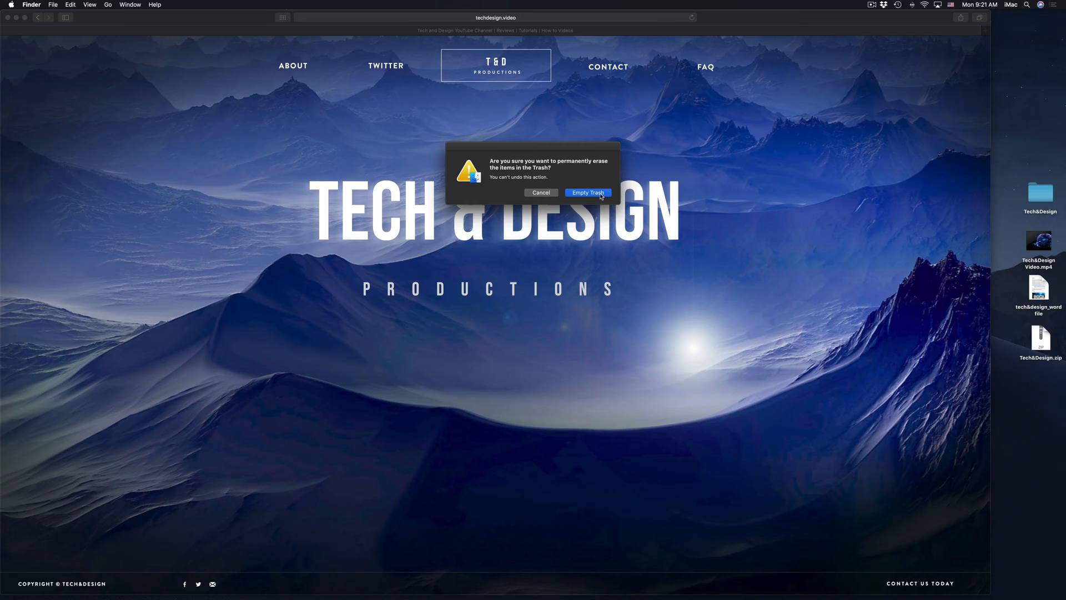
left_click(587, 193)
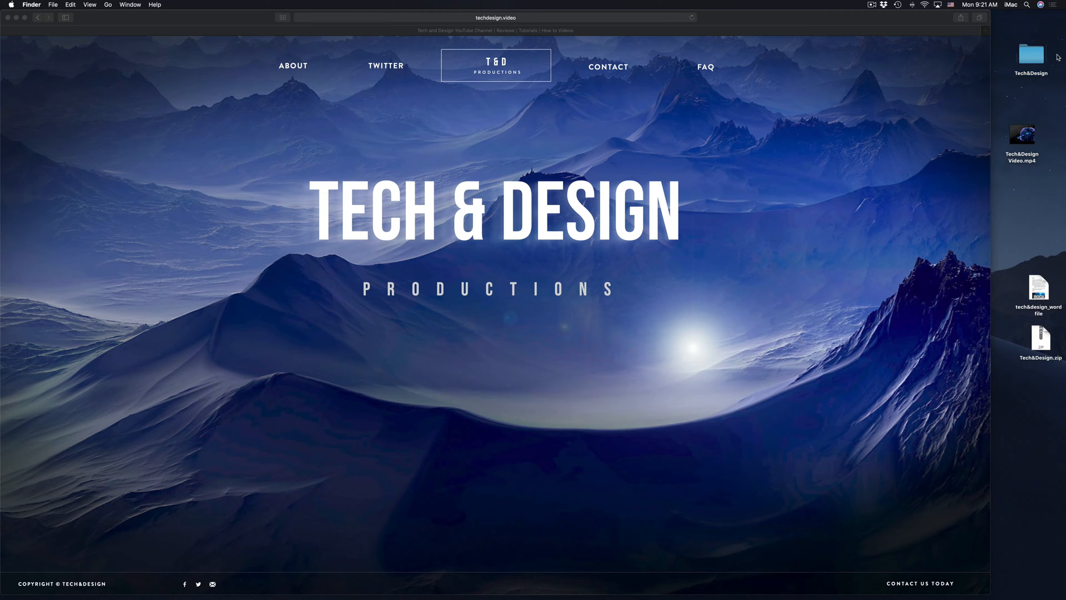
Step: Drag the Tech&Design folder and Tech&Design Video.mp4 onto the Trash
left_click_drag(1030, 54, 957, 346)
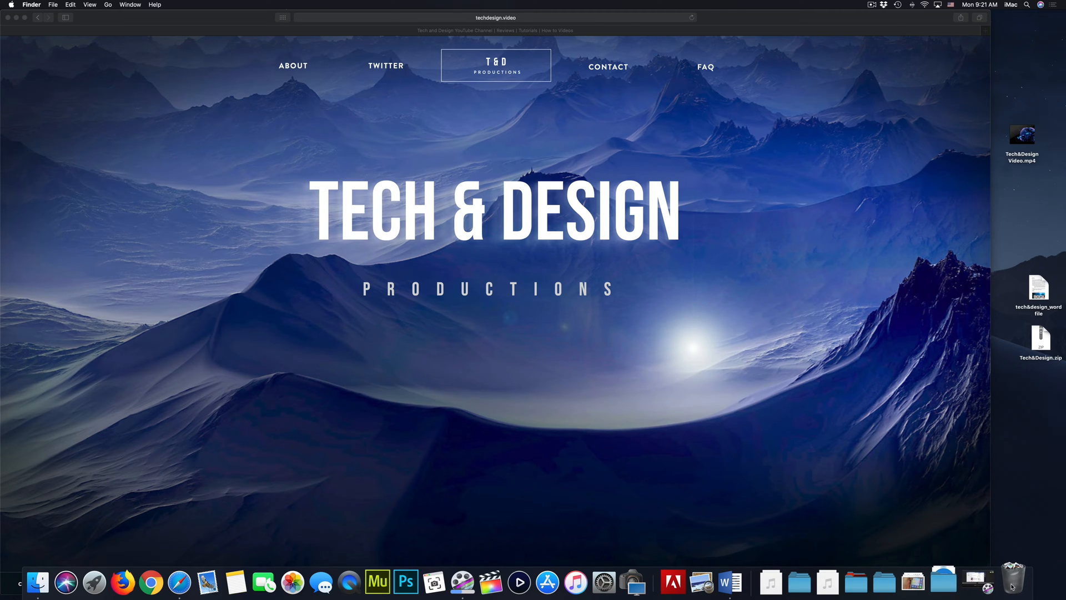
left_click(1022, 134)
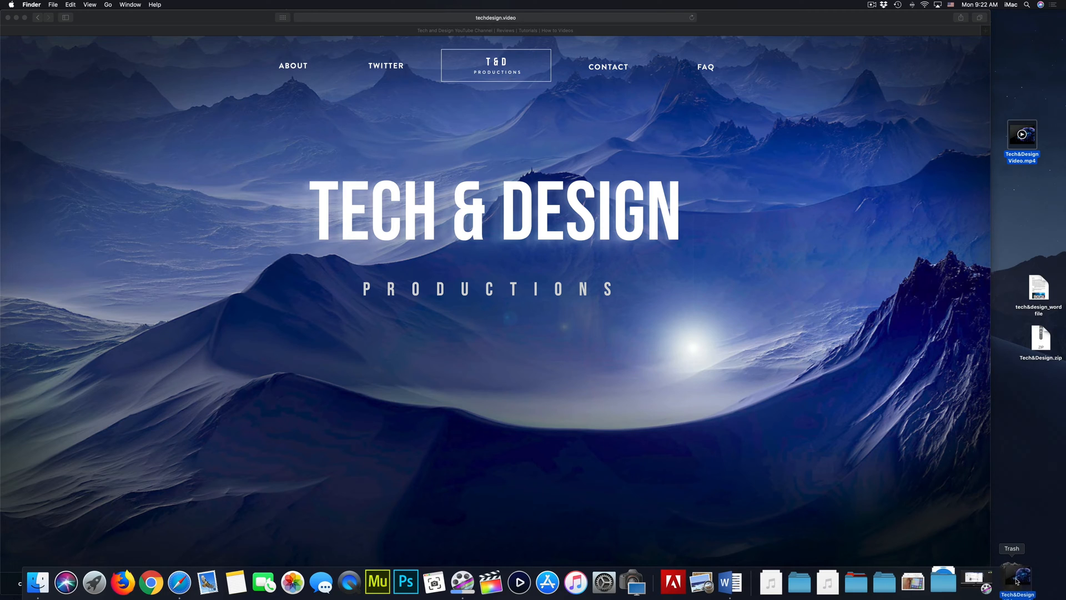
left_click_drag(1021, 136, 1017, 579)
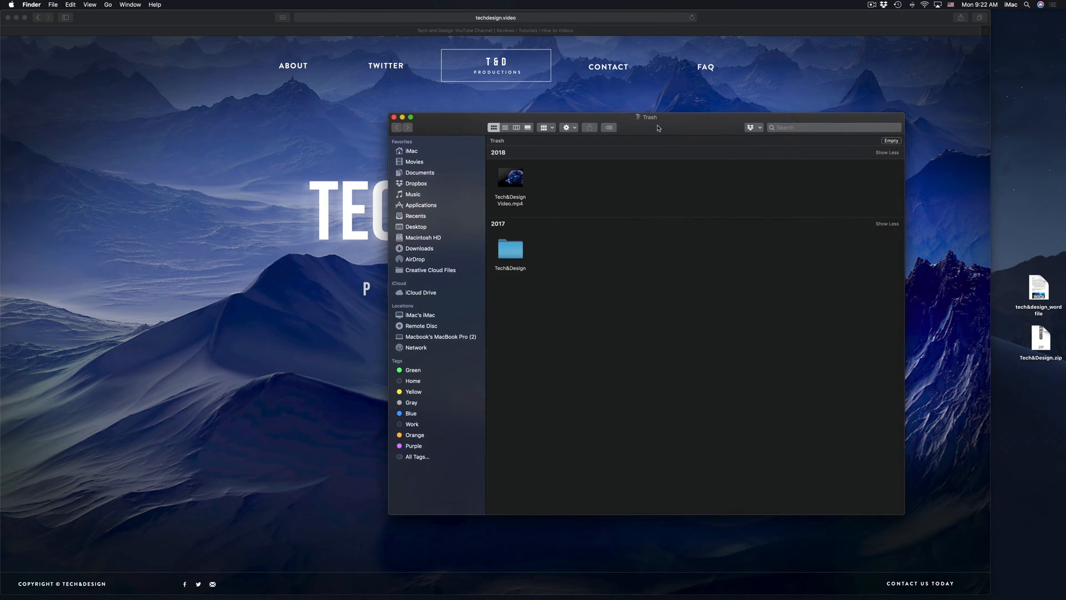
Step: Empty the Trash window's items, confirm erasure, and reopen the Trash to verify it's empty
left_click_drag(648, 117, 694, 120)
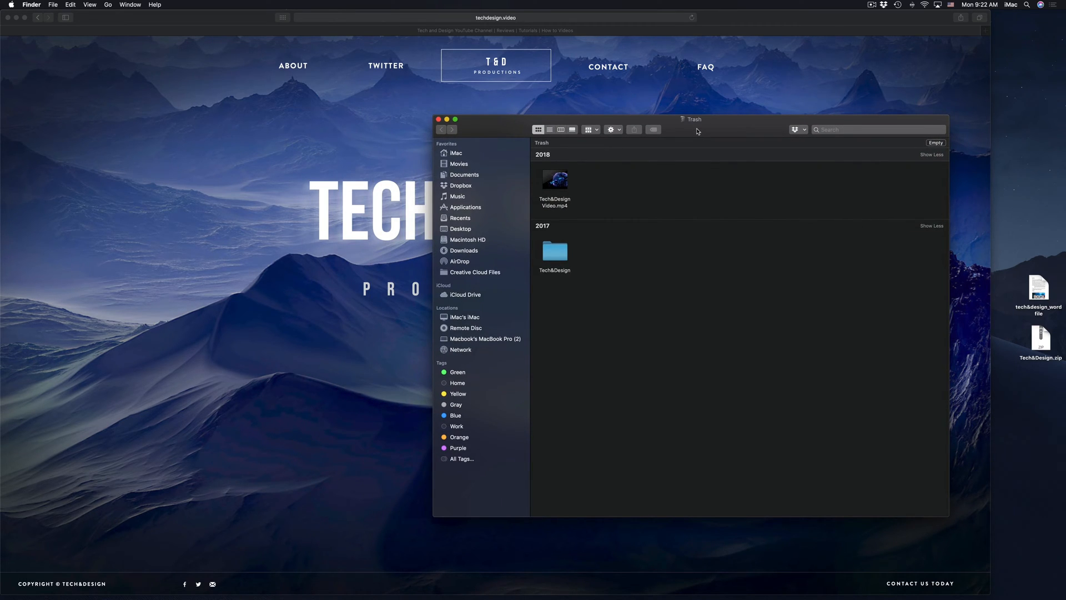
mouse_move(620, 217)
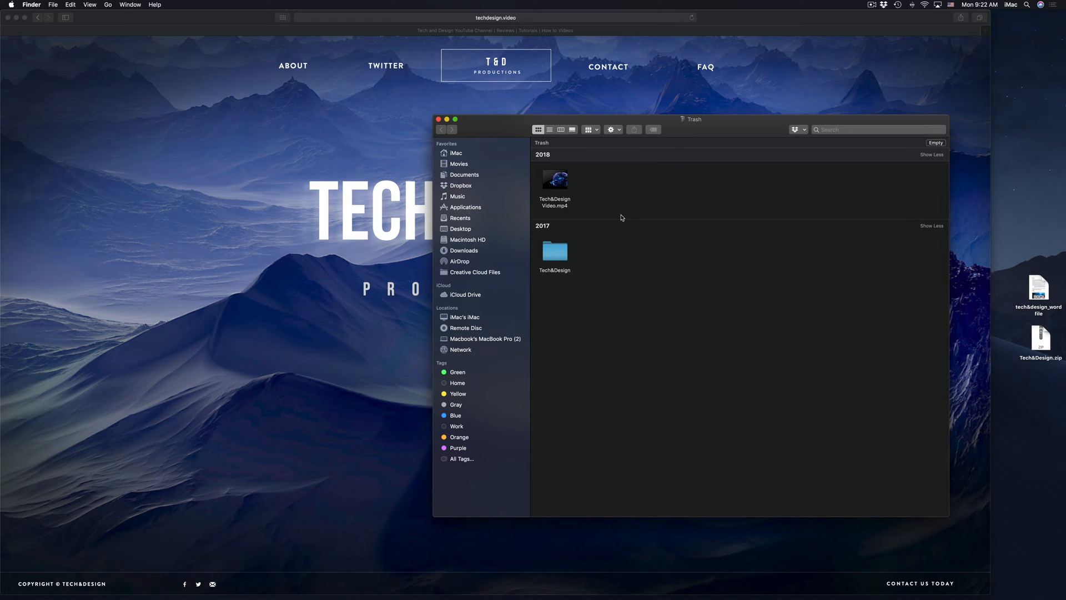
left_click_drag(691, 119, 651, 153)
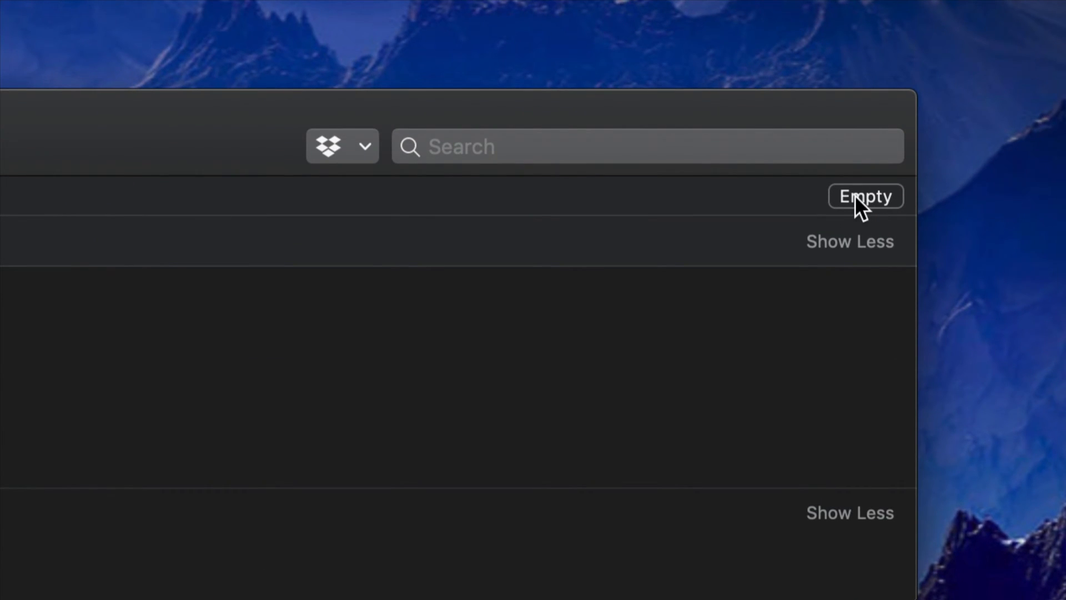
left_click(866, 196)
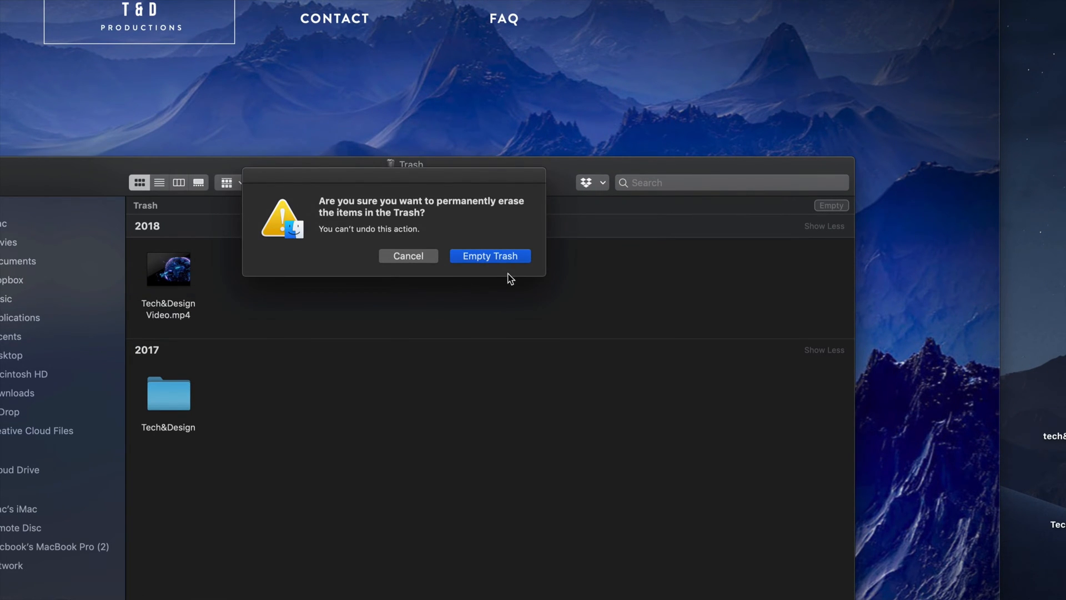
left_click(489, 256)
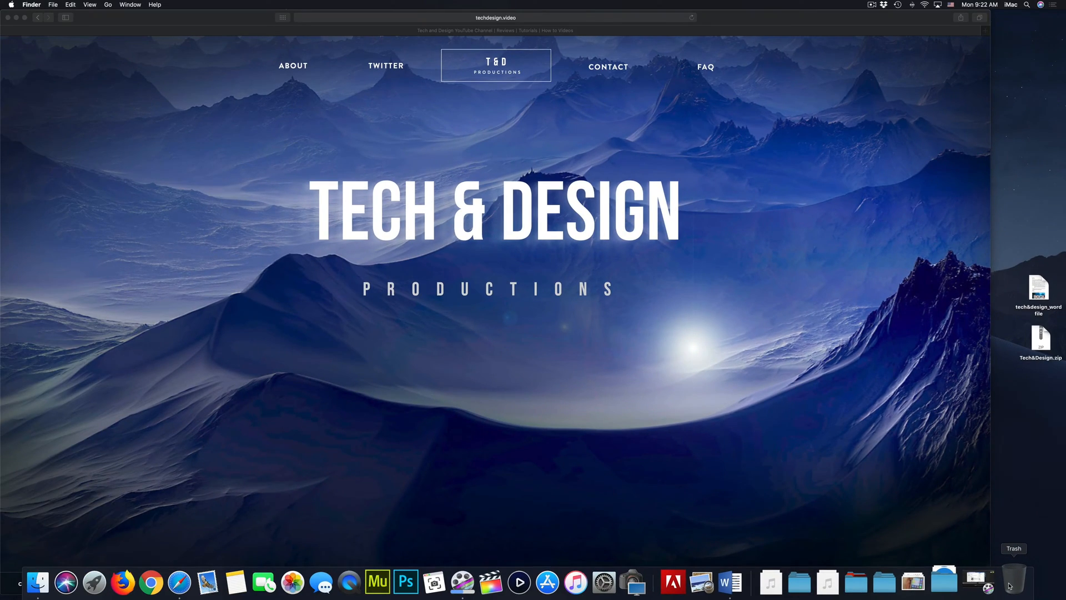
left_click(1013, 583)
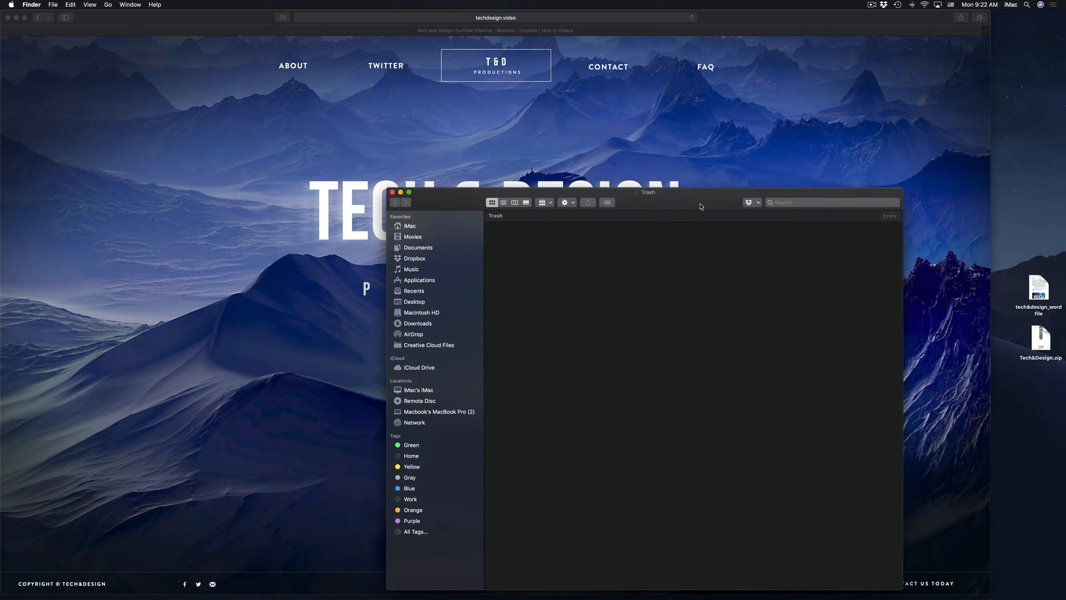
Step: Drag the empty Trash window to a new spot on screen
left_click_drag(701, 193, 705, 140)
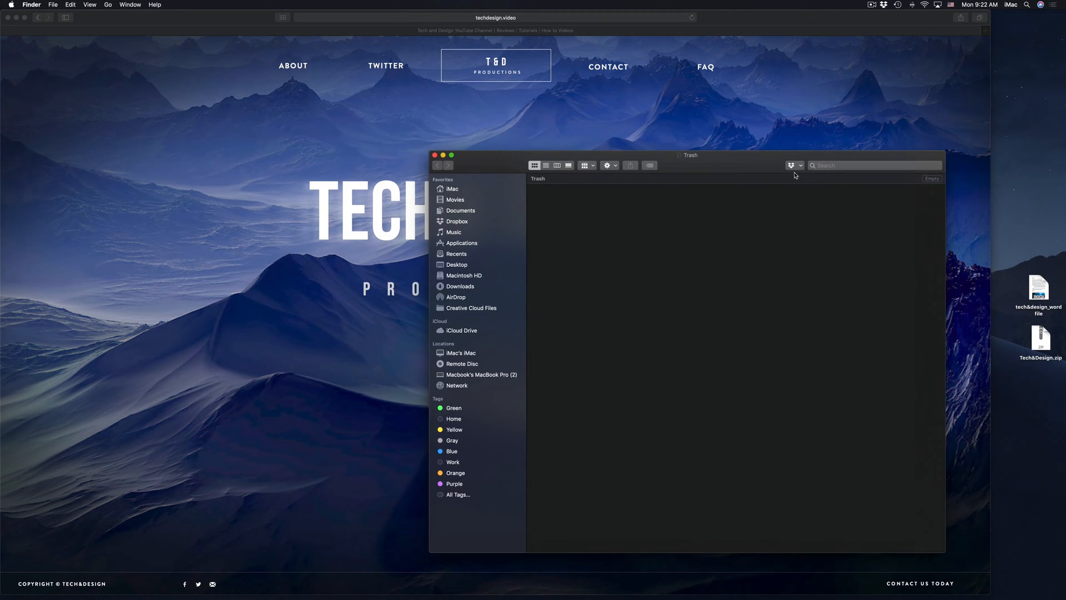
mouse_move(739, 338)
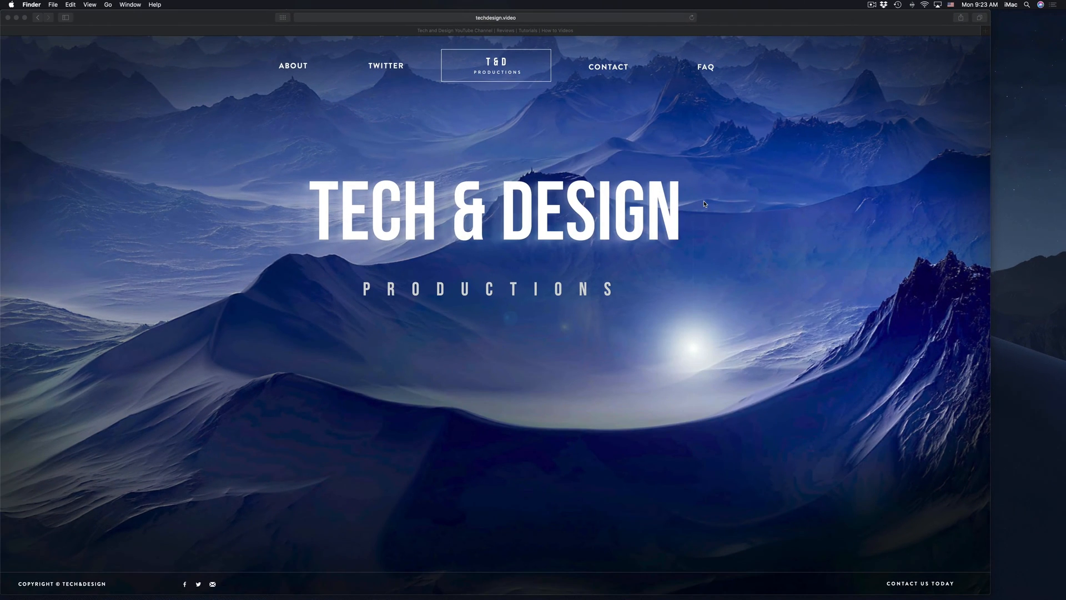
mouse_move(1058, 321)
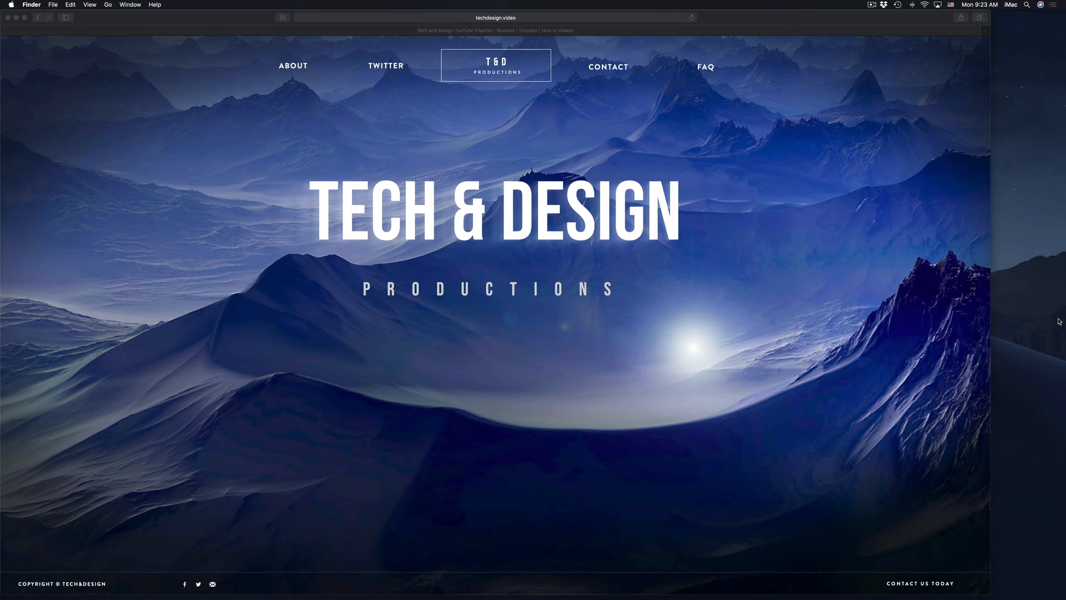
mouse_move(809, 592)
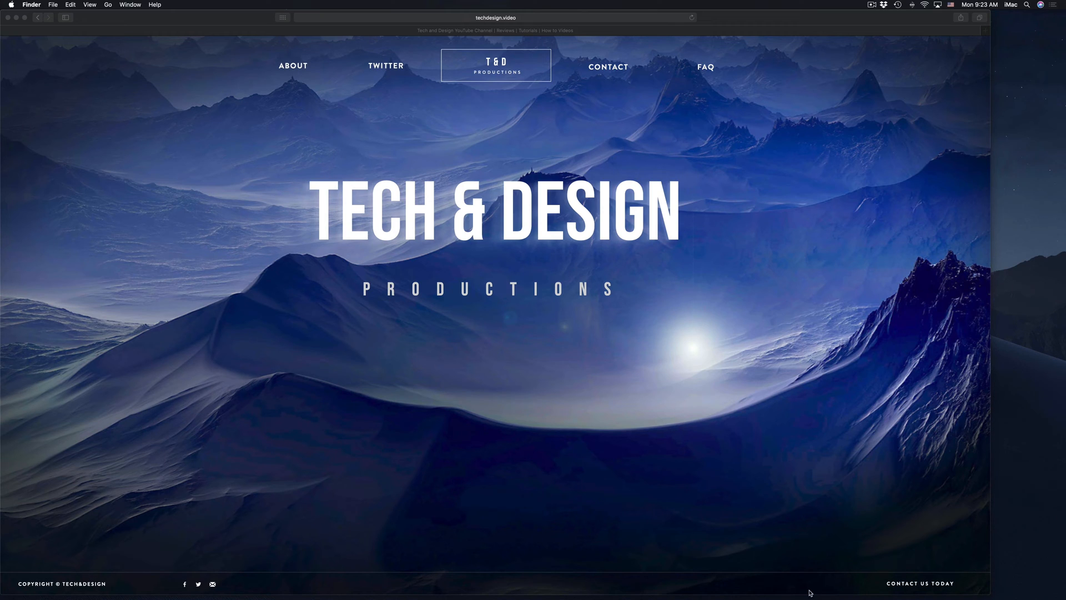
mouse_move(779, 459)
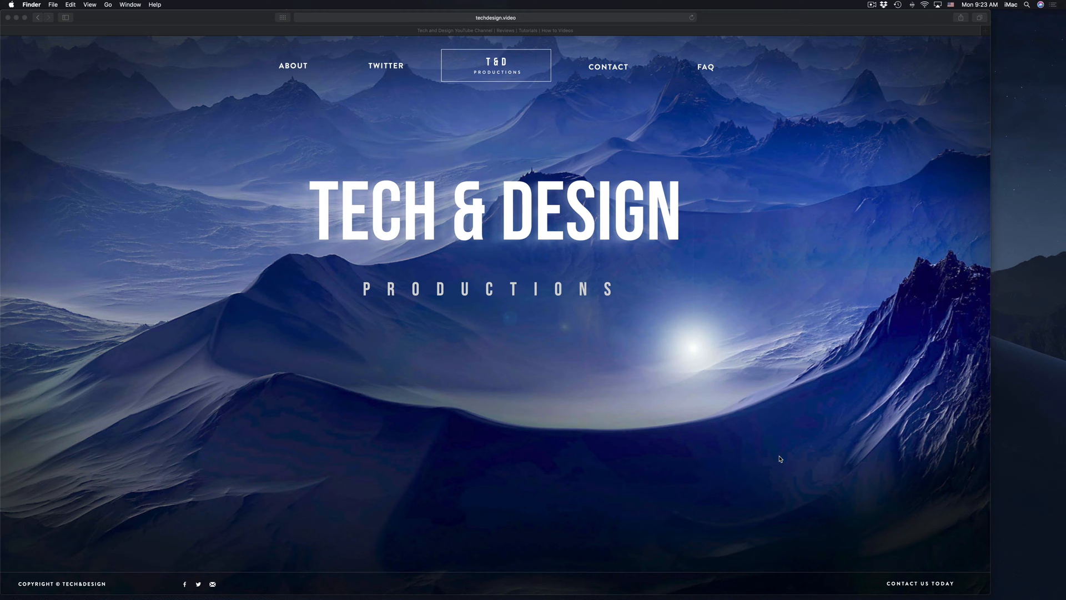
mouse_move(771, 586)
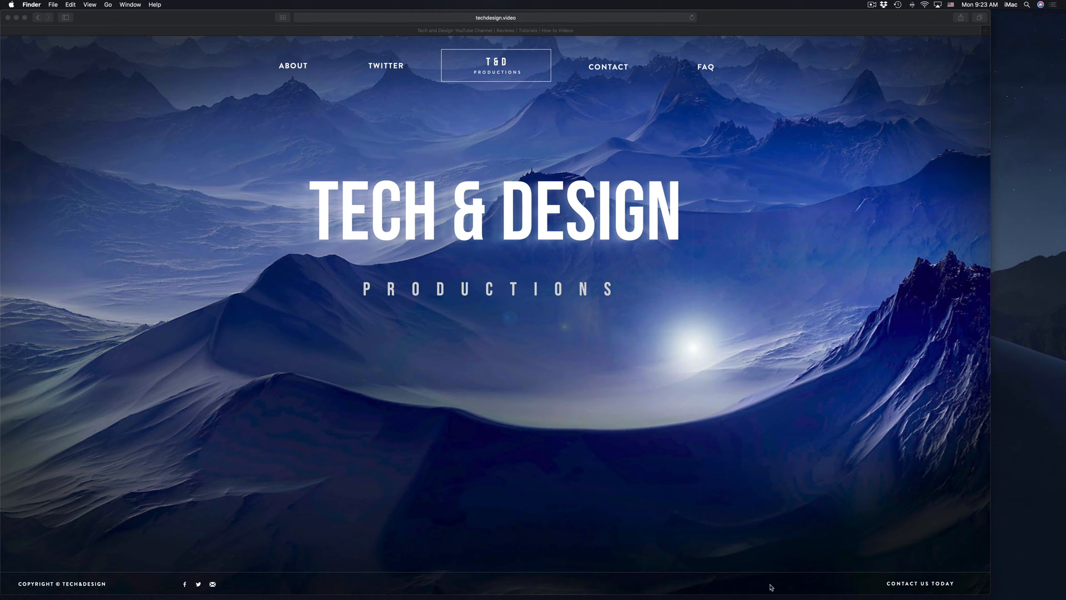
mouse_move(615, 580)
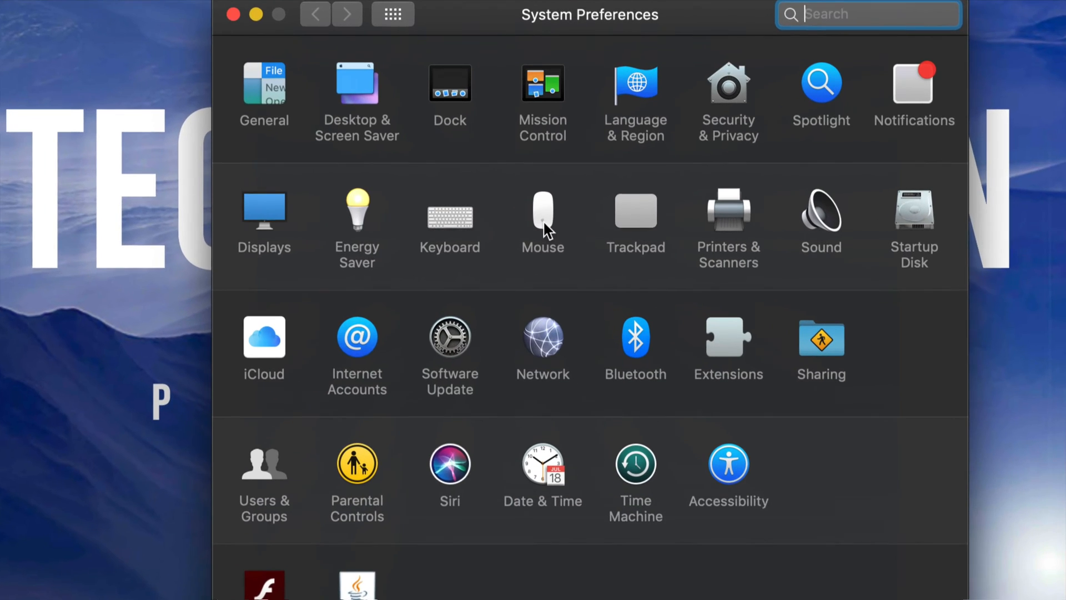
Step: Go from Trackpad to Mouse settings and toggle Secondary click off and back on
left_click(635, 218)
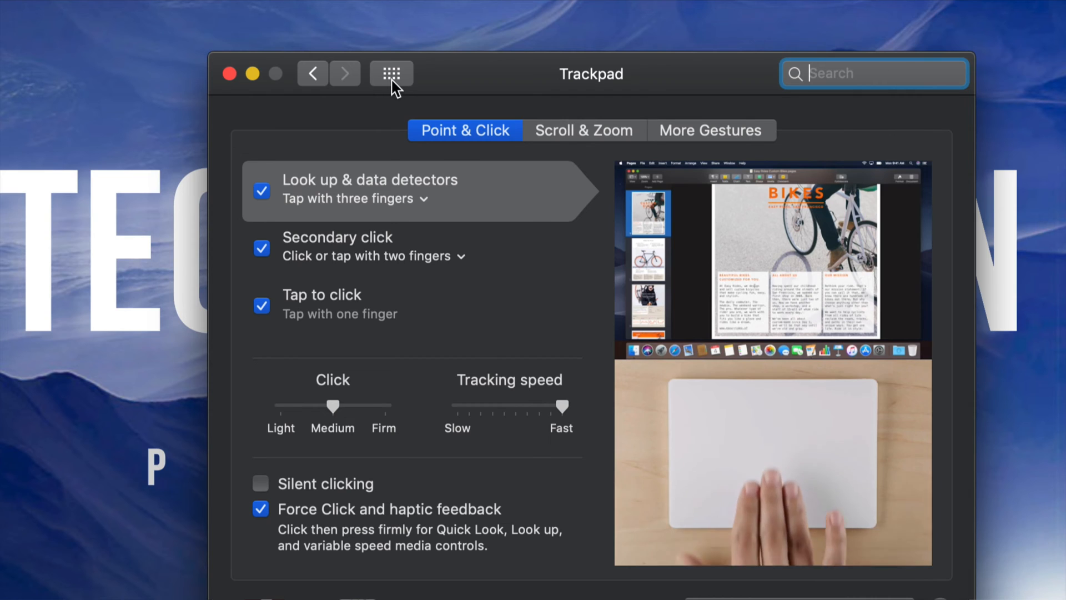
left_click(391, 73)
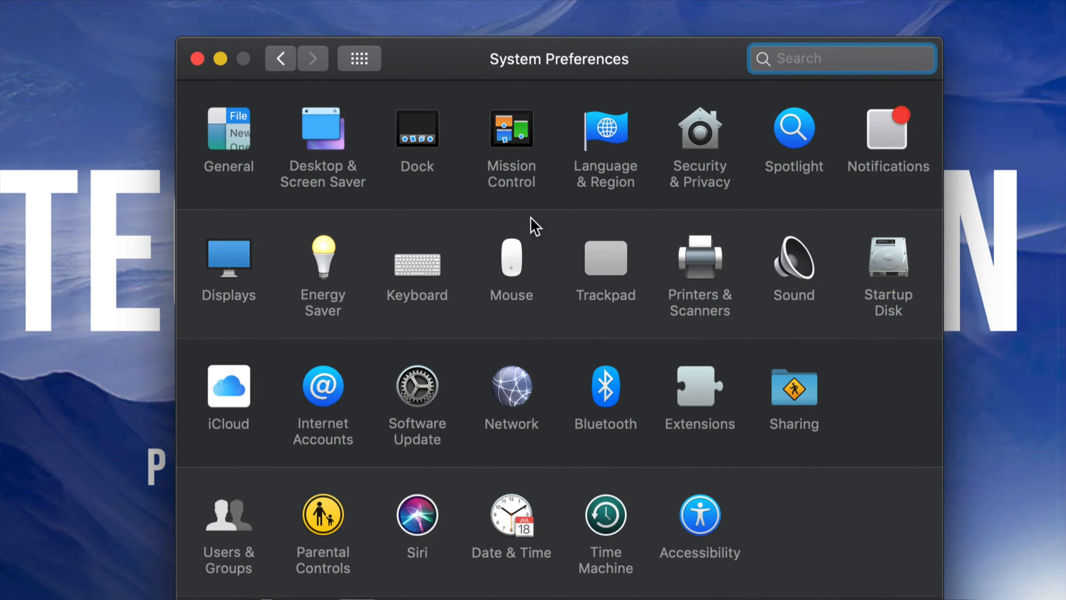
mouse_move(520, 265)
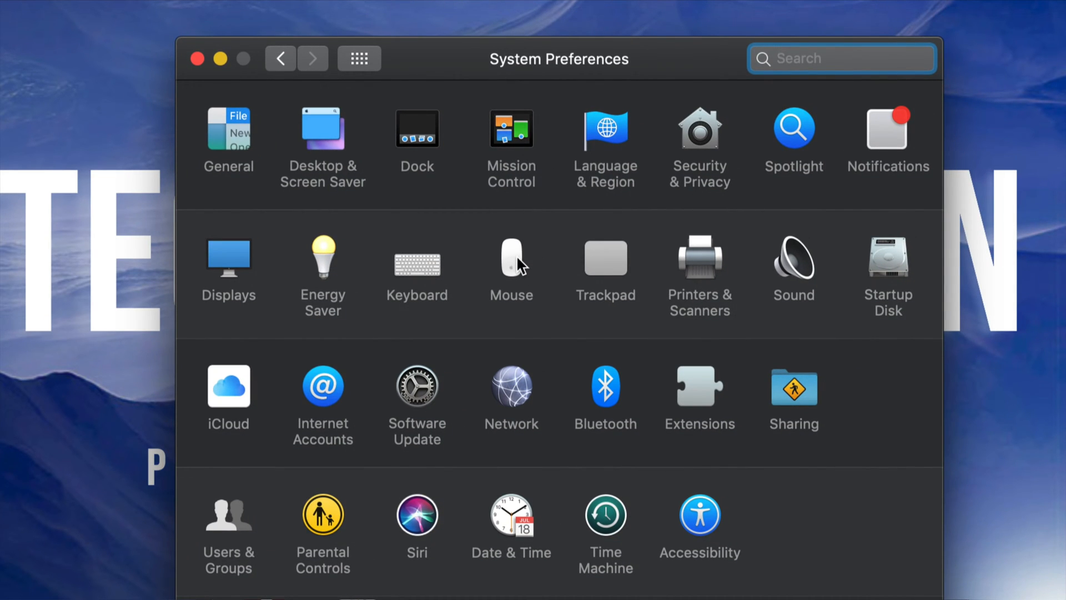
left_click(511, 263)
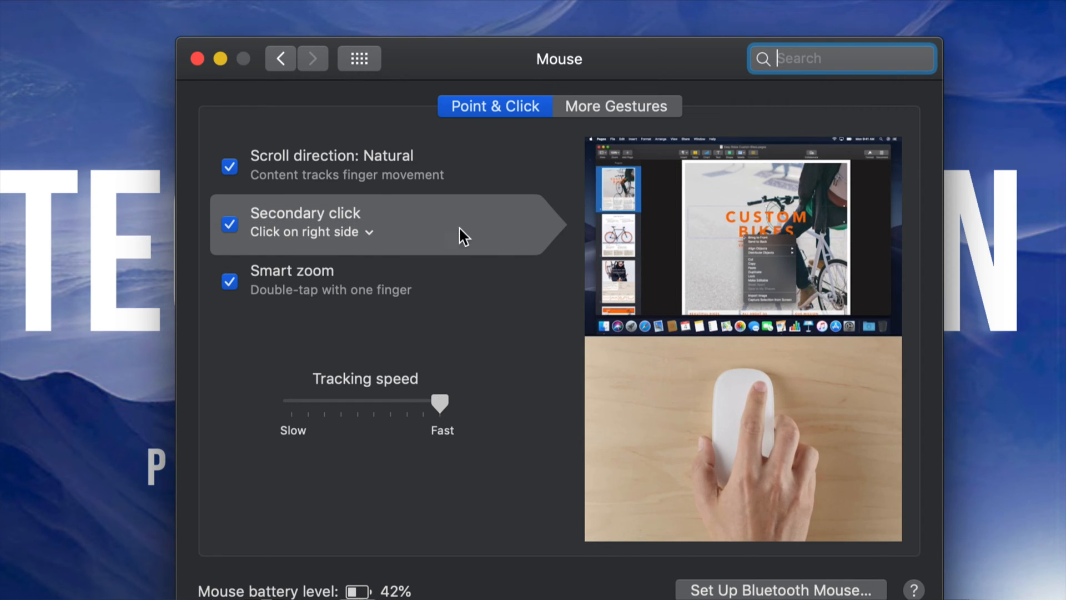
left_click(229, 224)
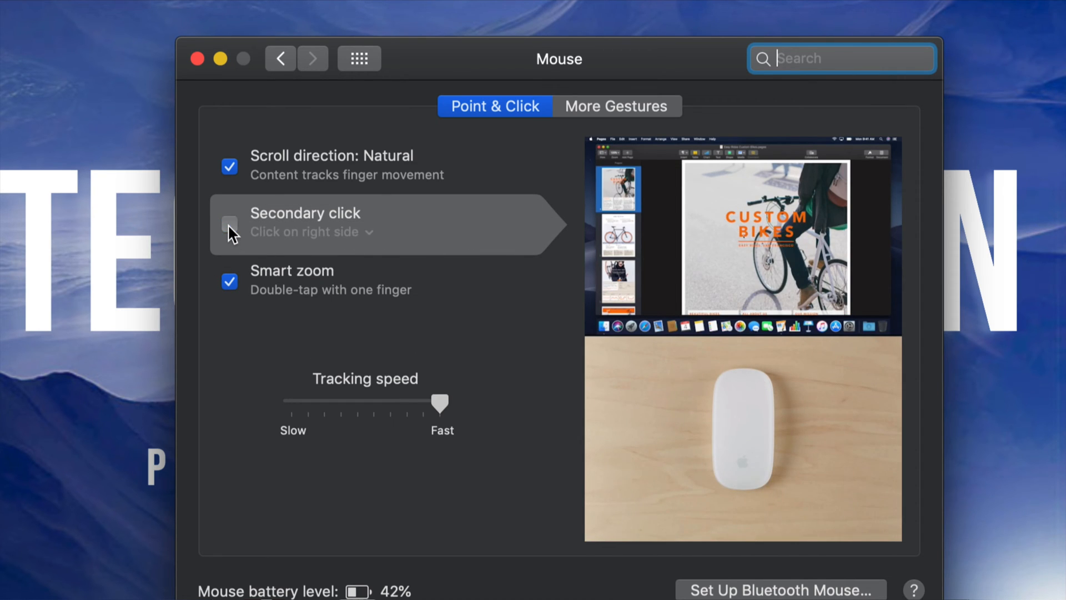
left_click(229, 225)
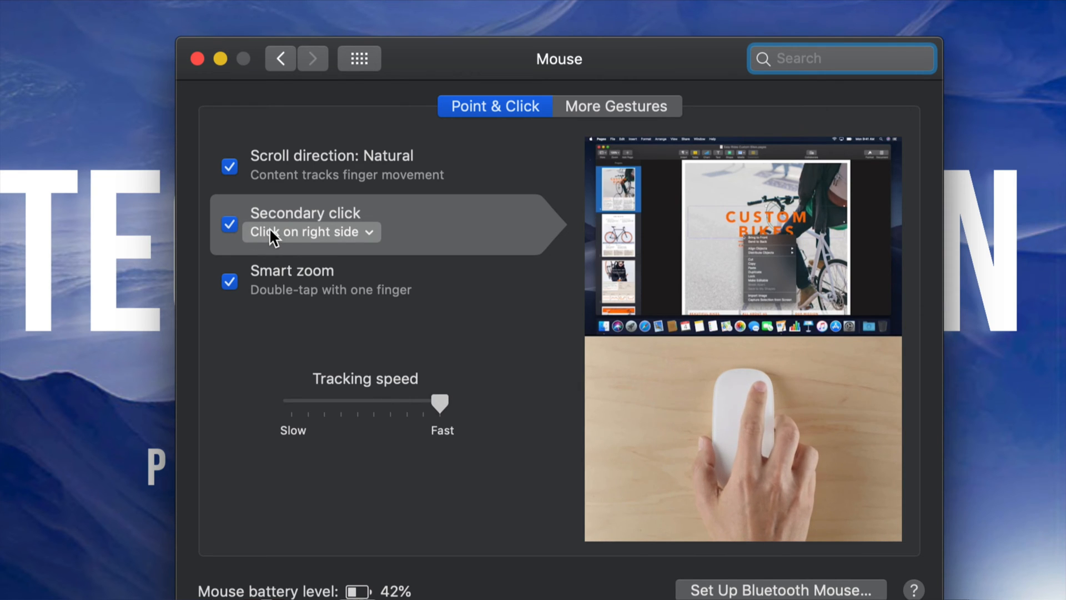